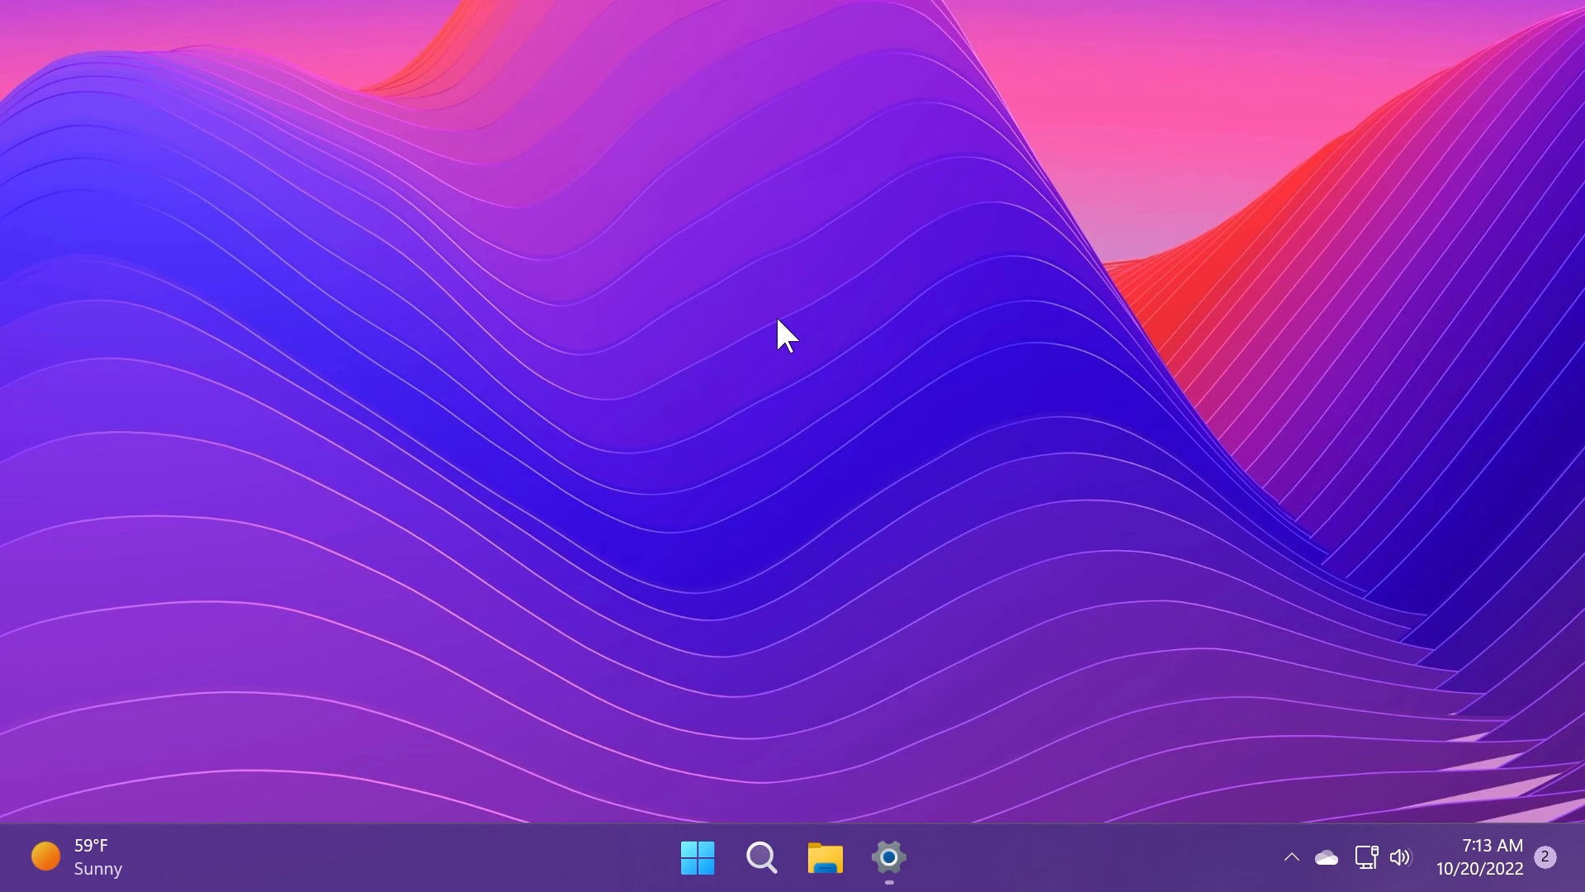
Close the running Settings app so only the desktop remains.
click(887, 857)
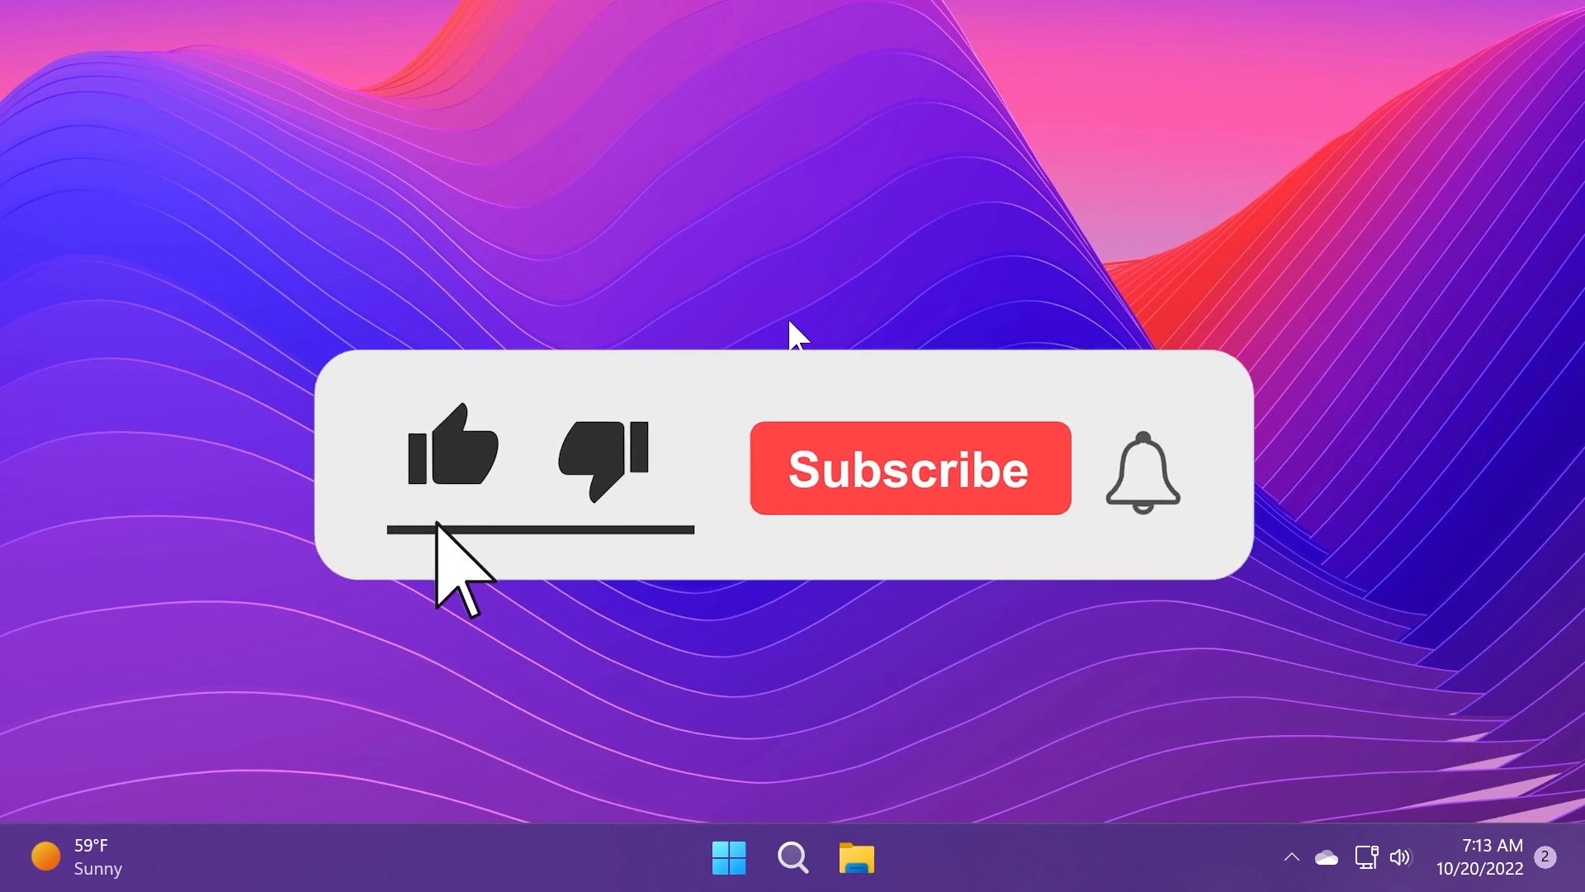
Launch the Settings app from the taskbar gear icon.
click(908, 467)
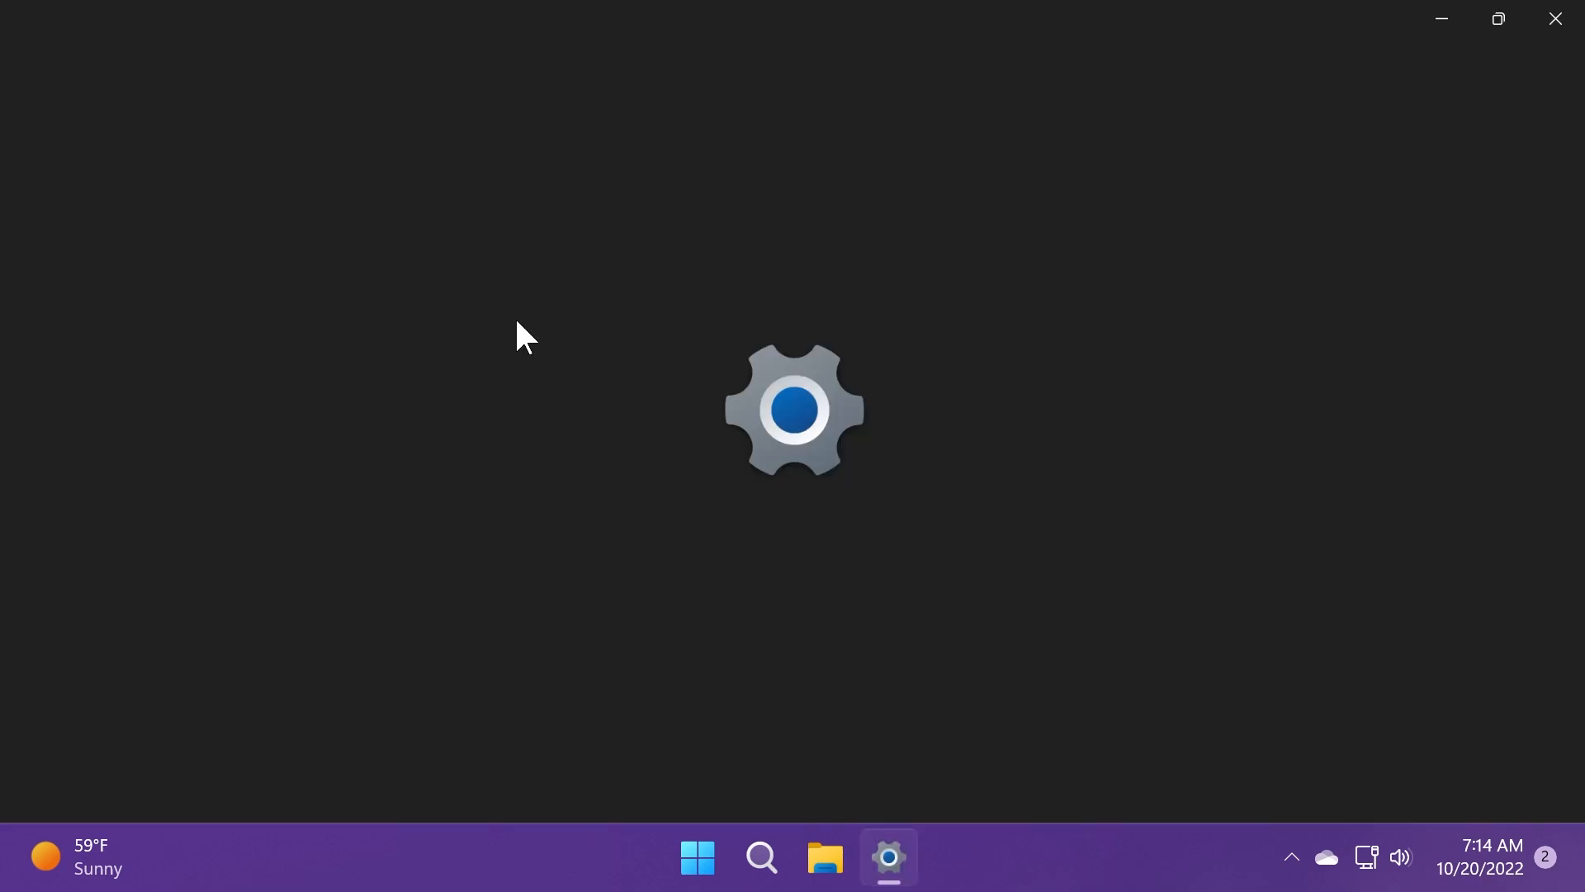
View Accounts > Sign-in options, return to the Accounts overview, then close Settings.
click(888, 857)
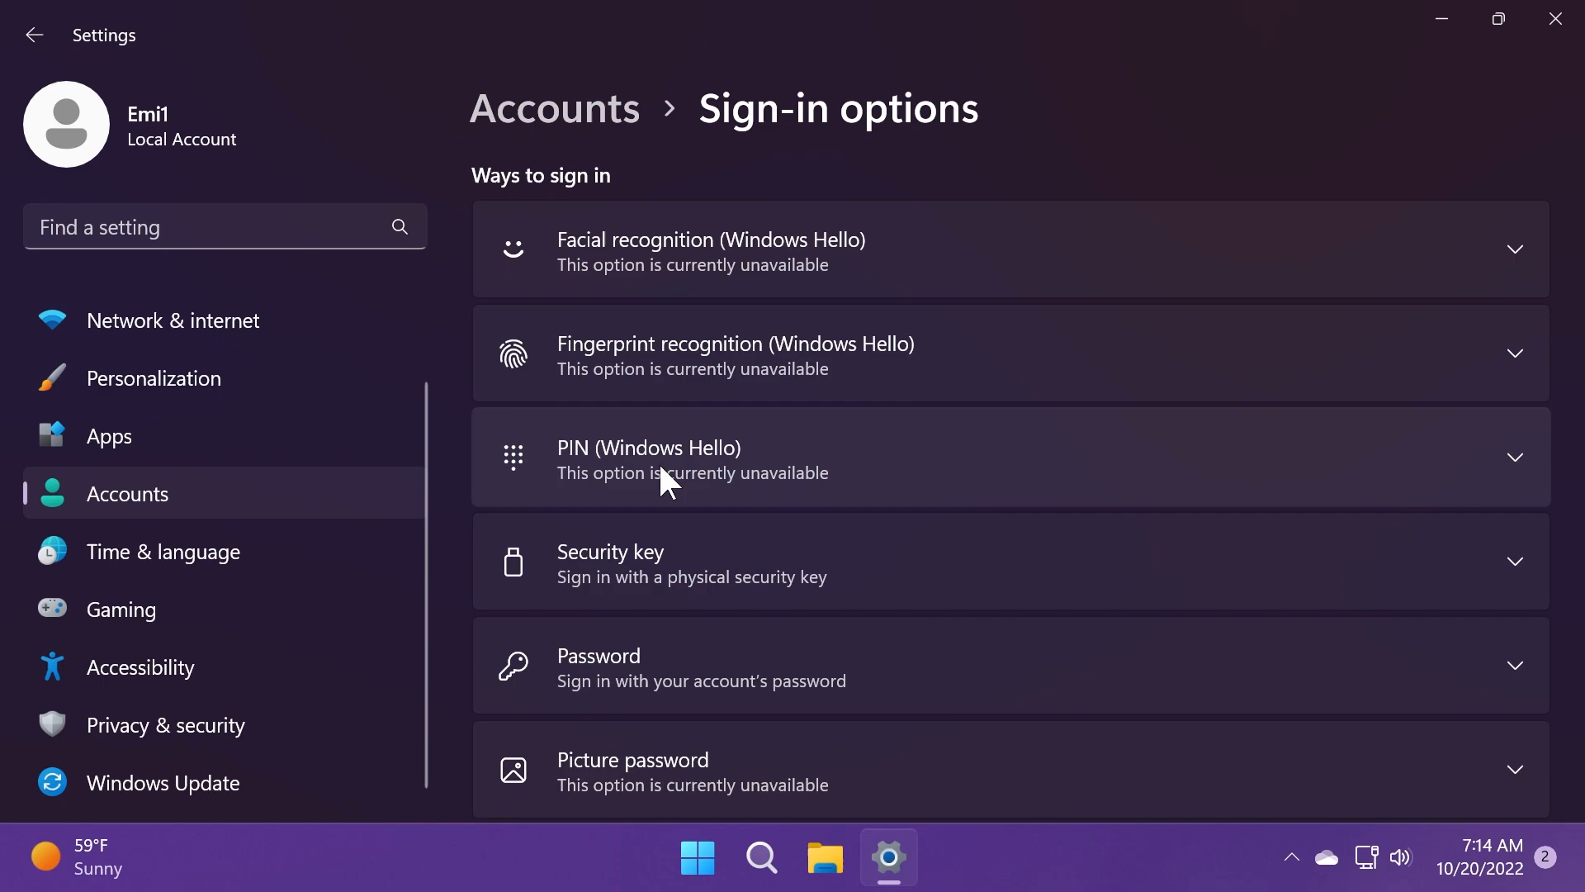
click(33, 34)
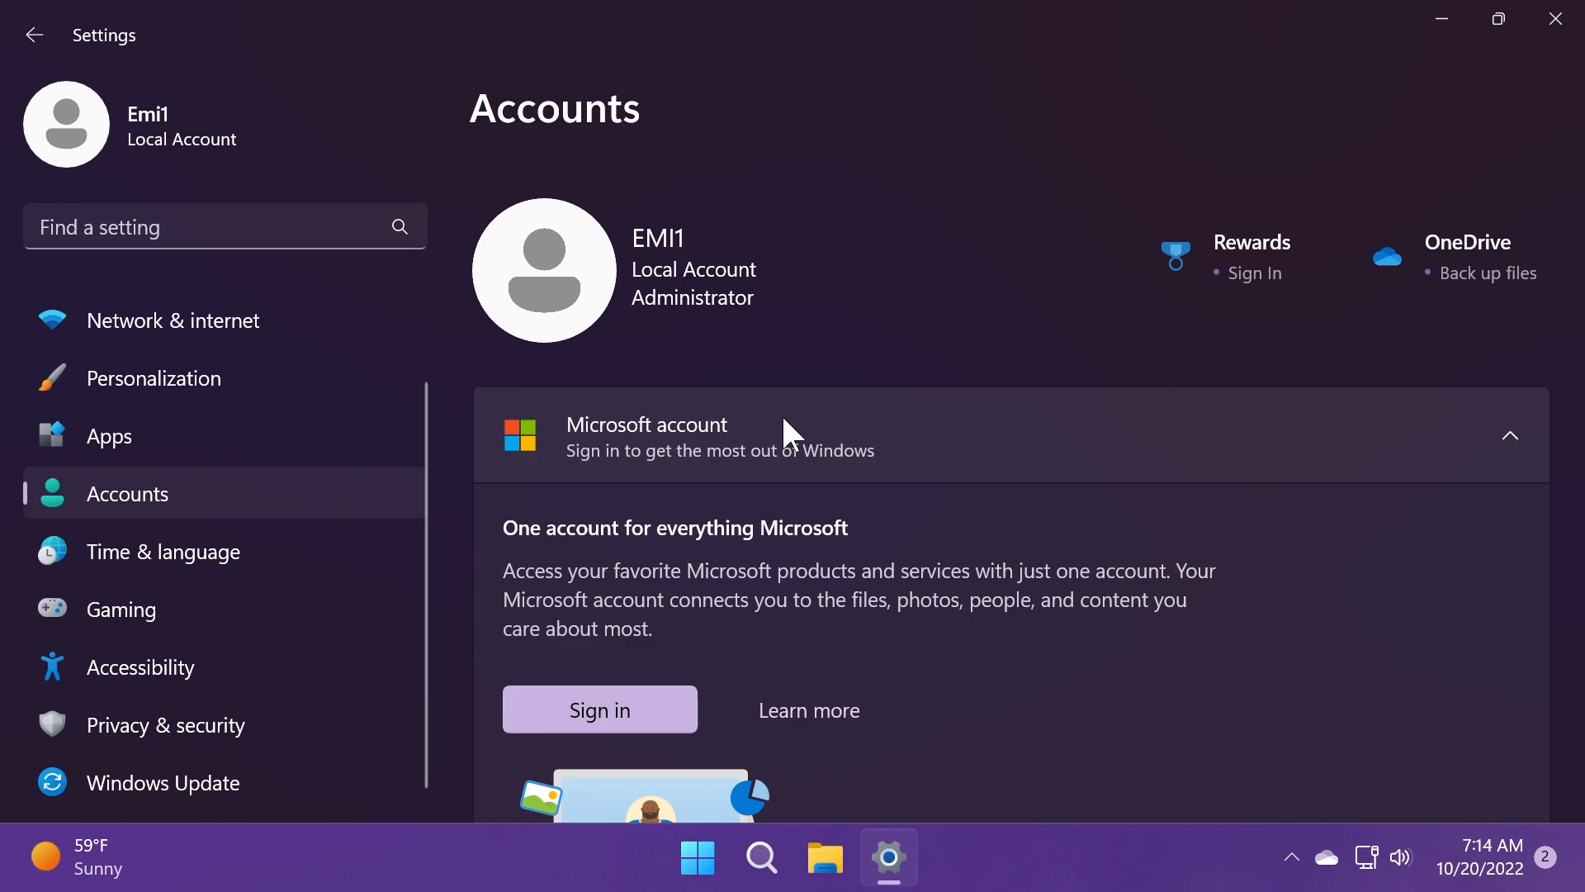
click(1555, 18)
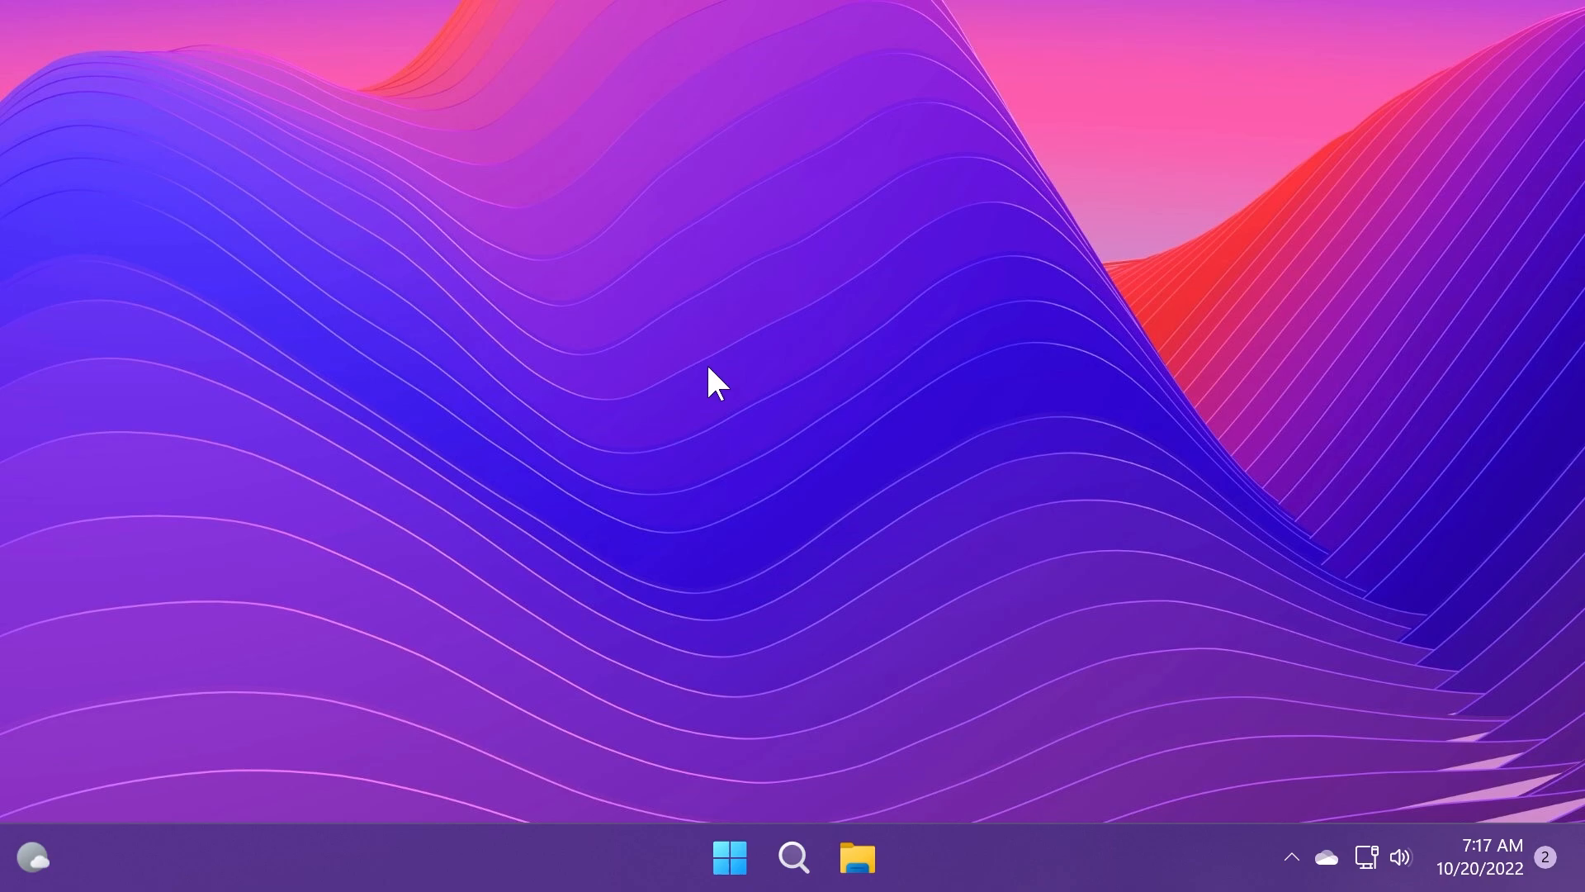
mouse_move(829, 713)
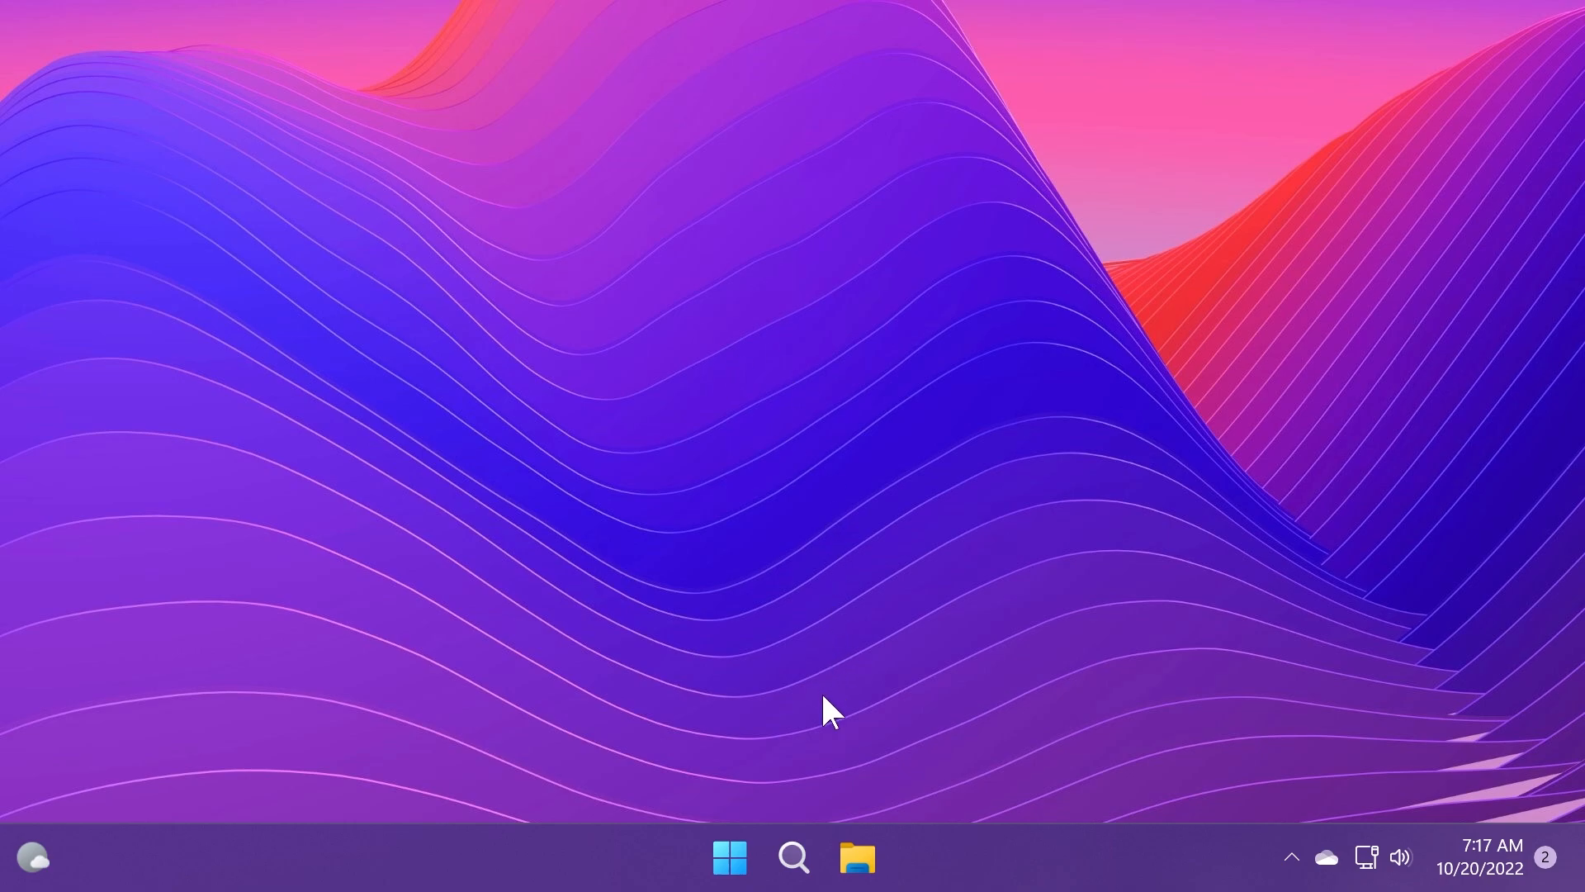
mouse_move(1239, 654)
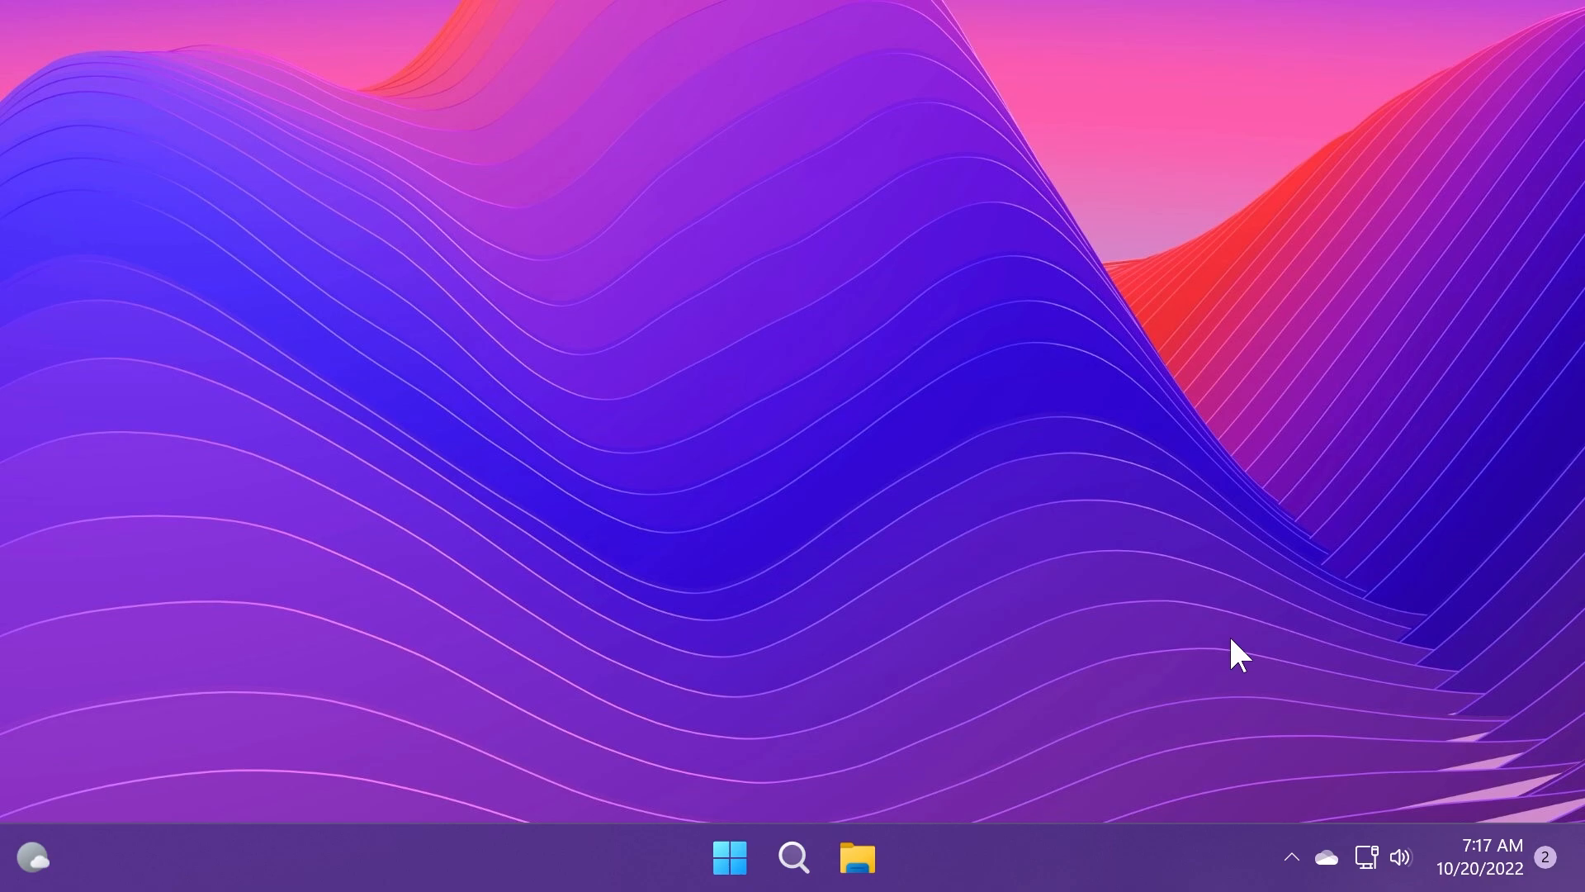
mouse_move(944, 751)
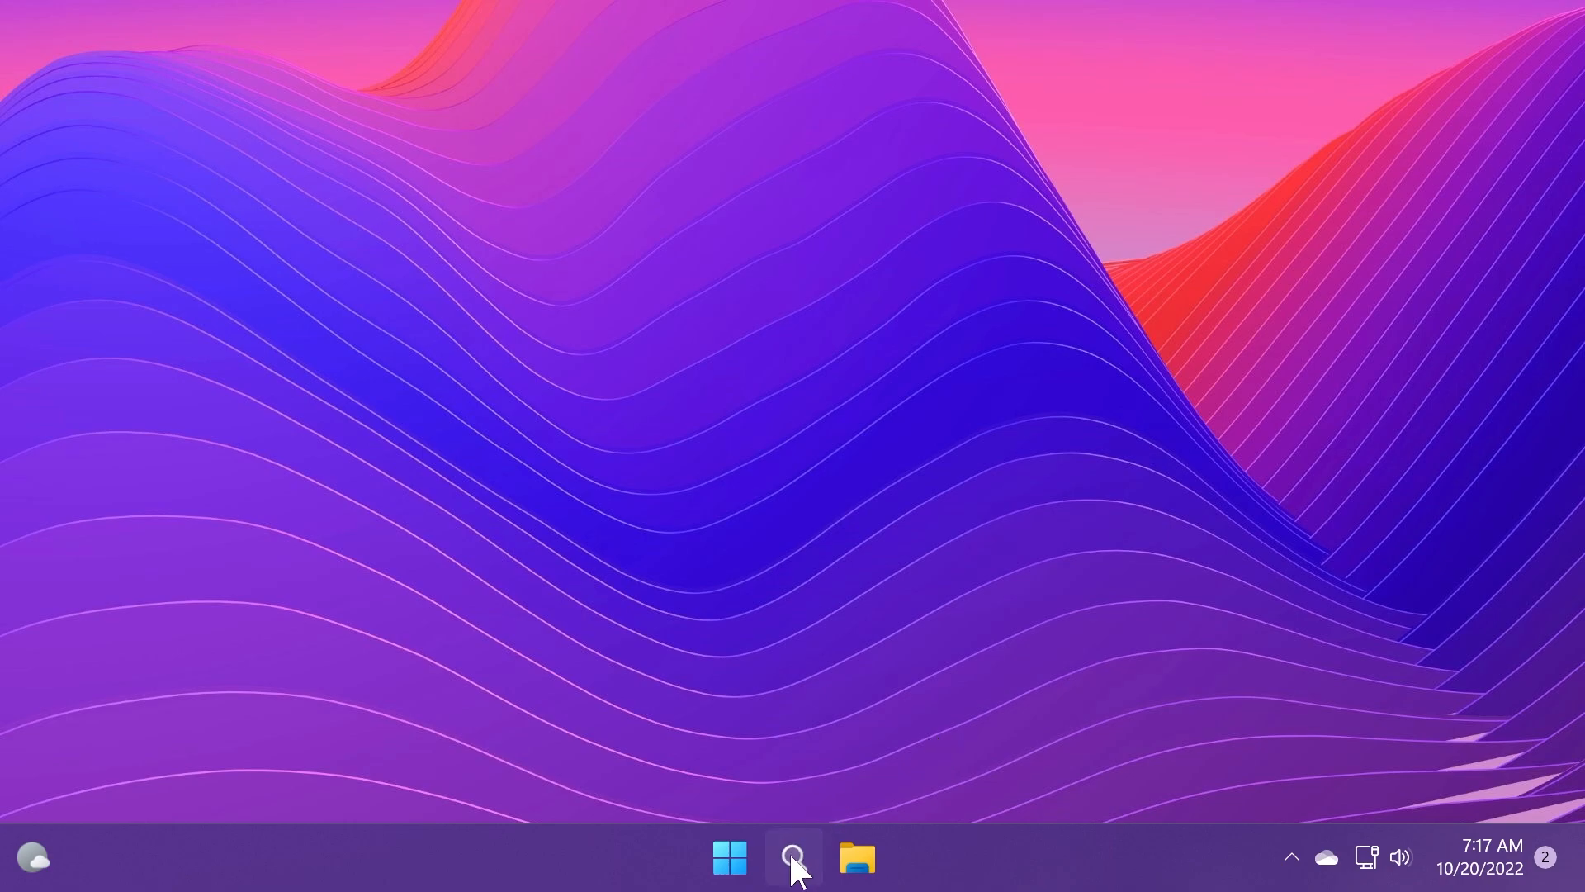
click(793, 857)
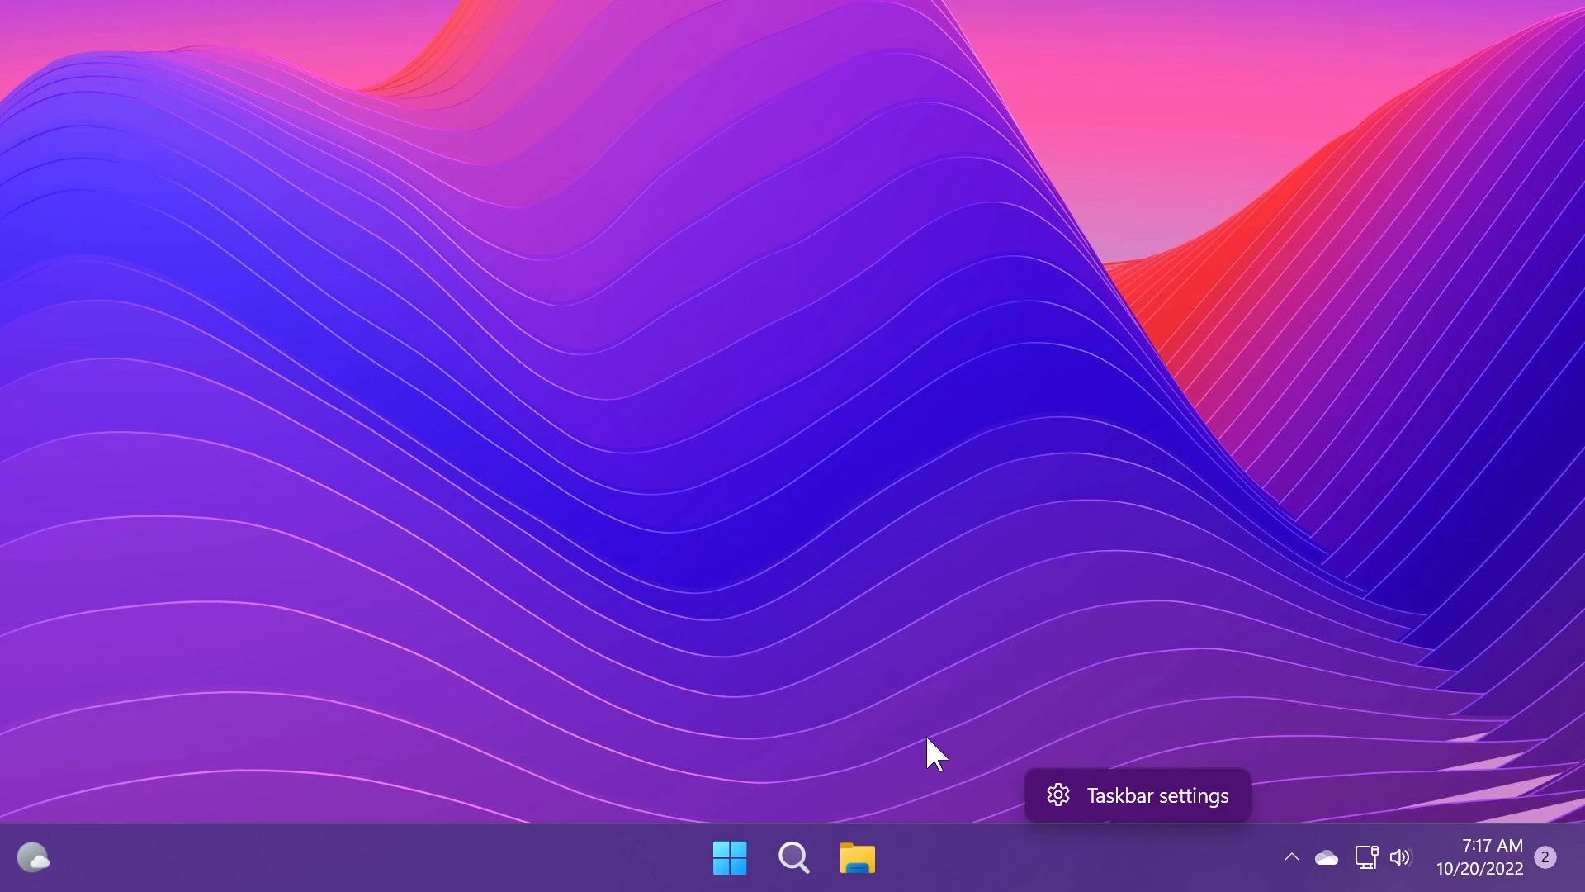
mouse_move(1033, 747)
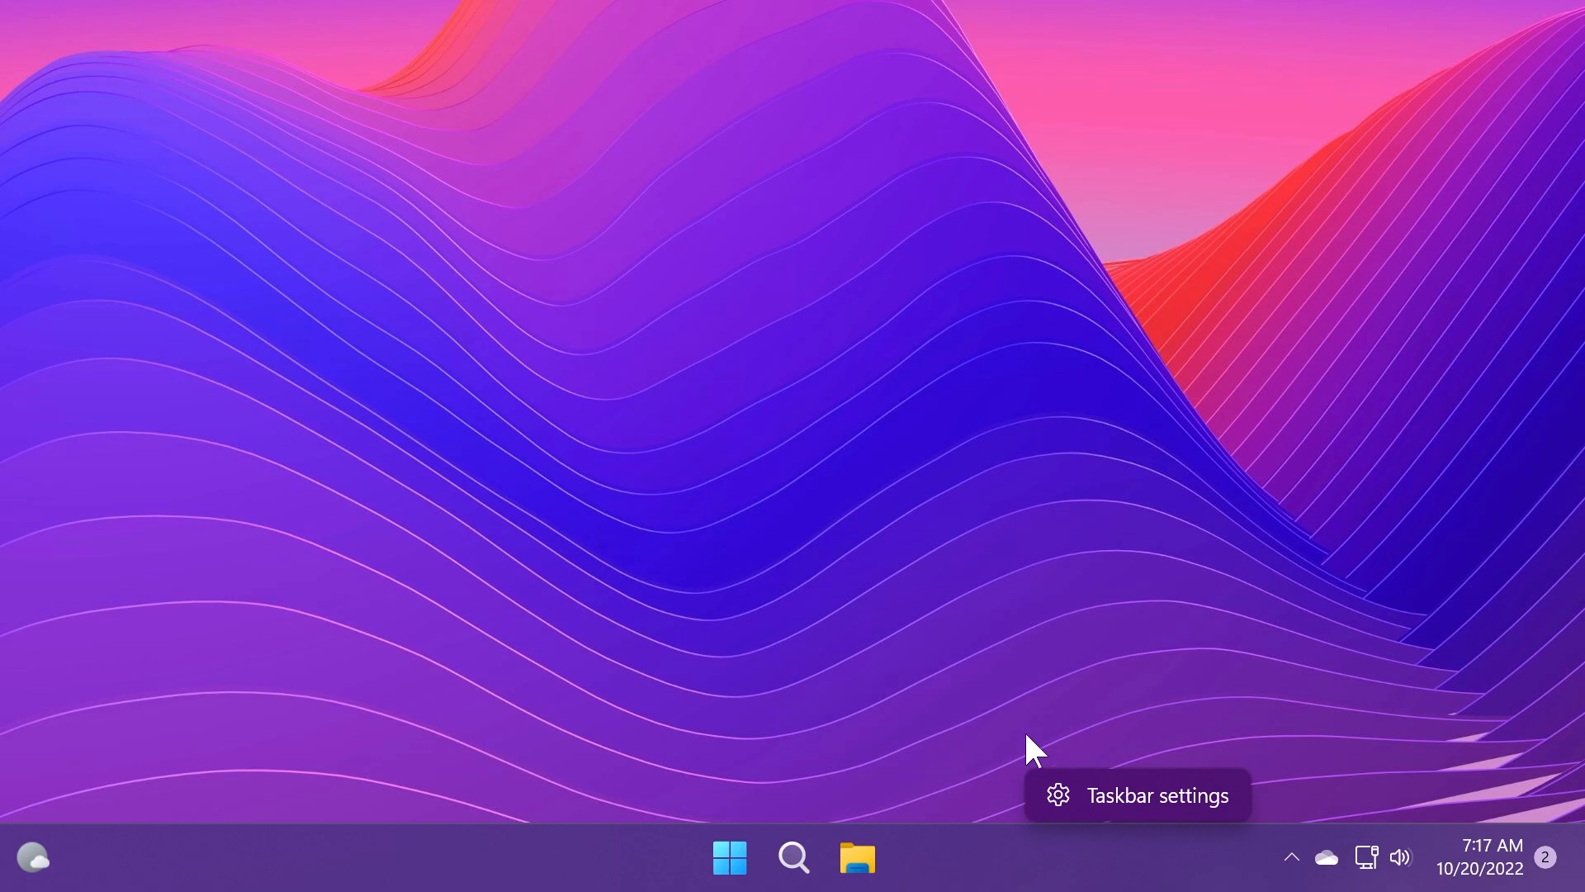
mouse_move(931, 705)
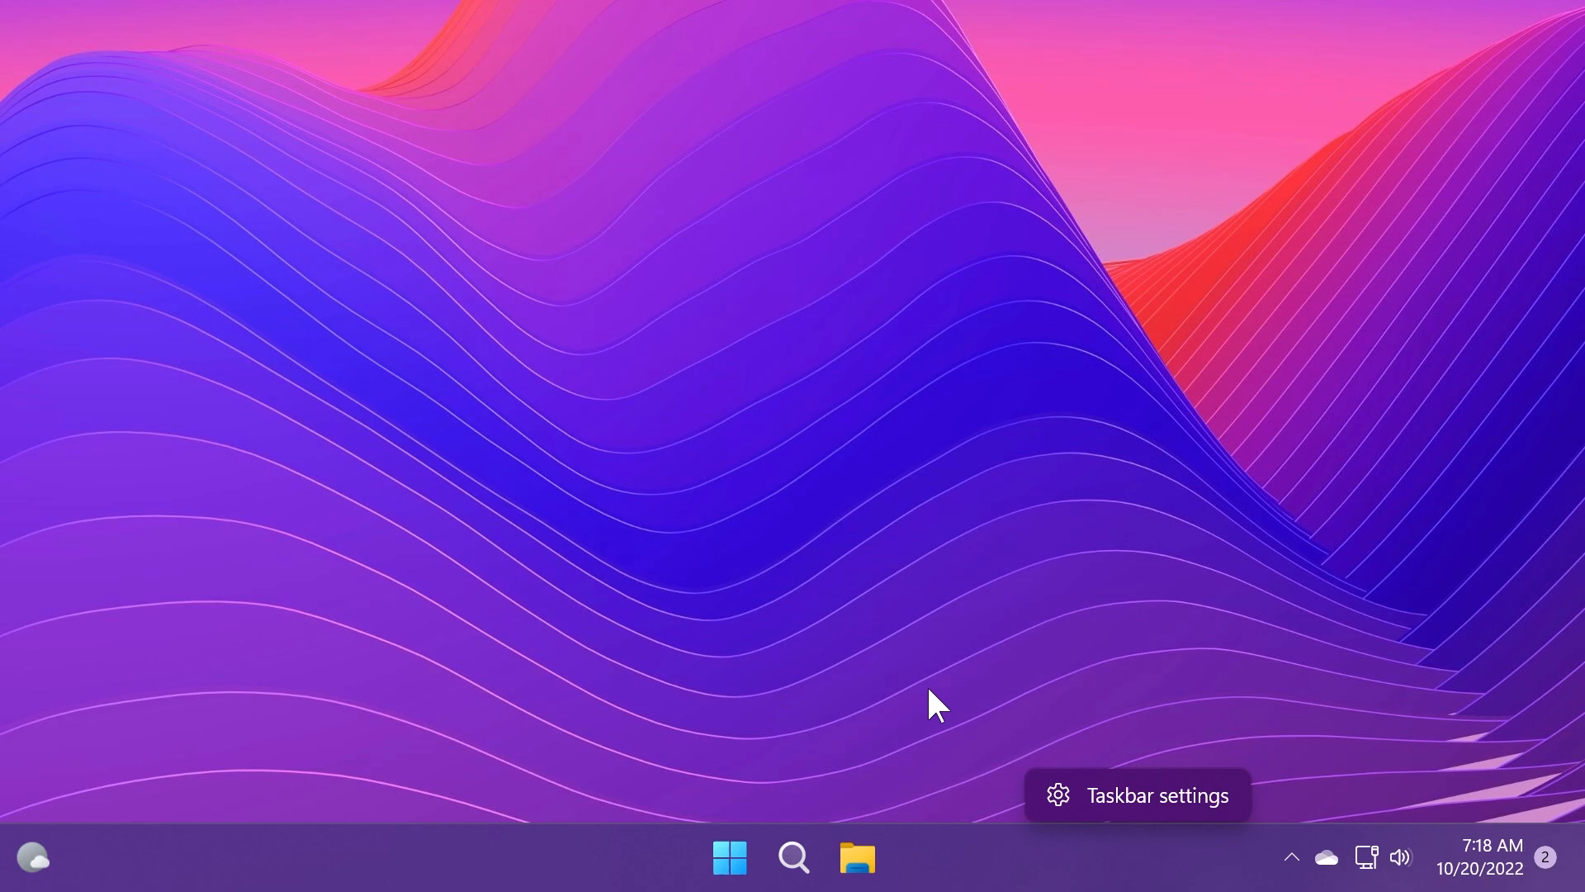
mouse_move(1111, 867)
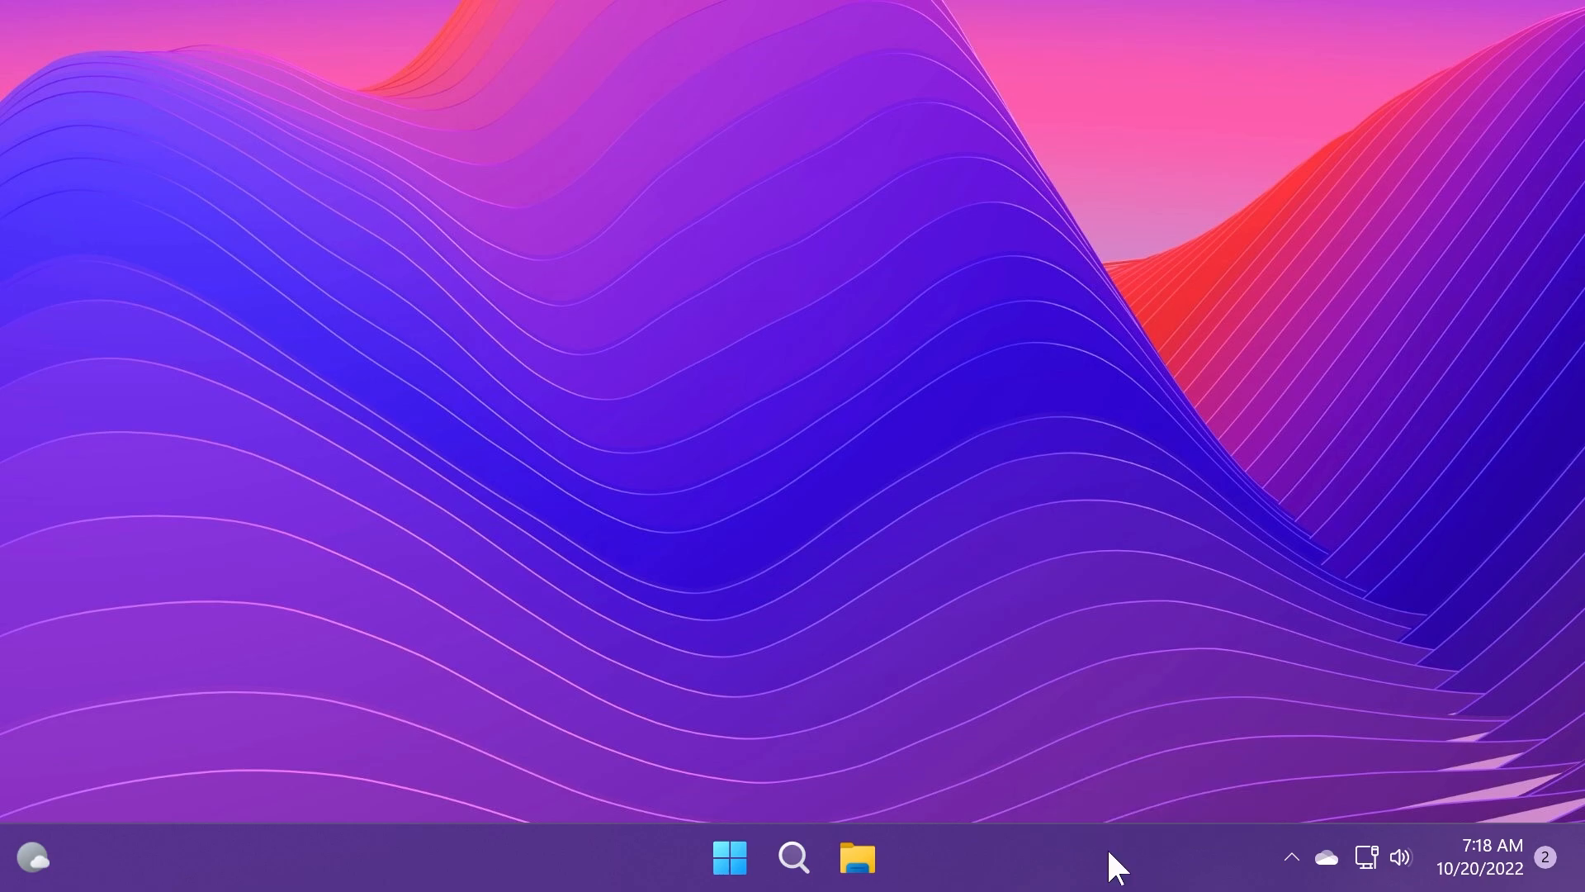
click(856, 857)
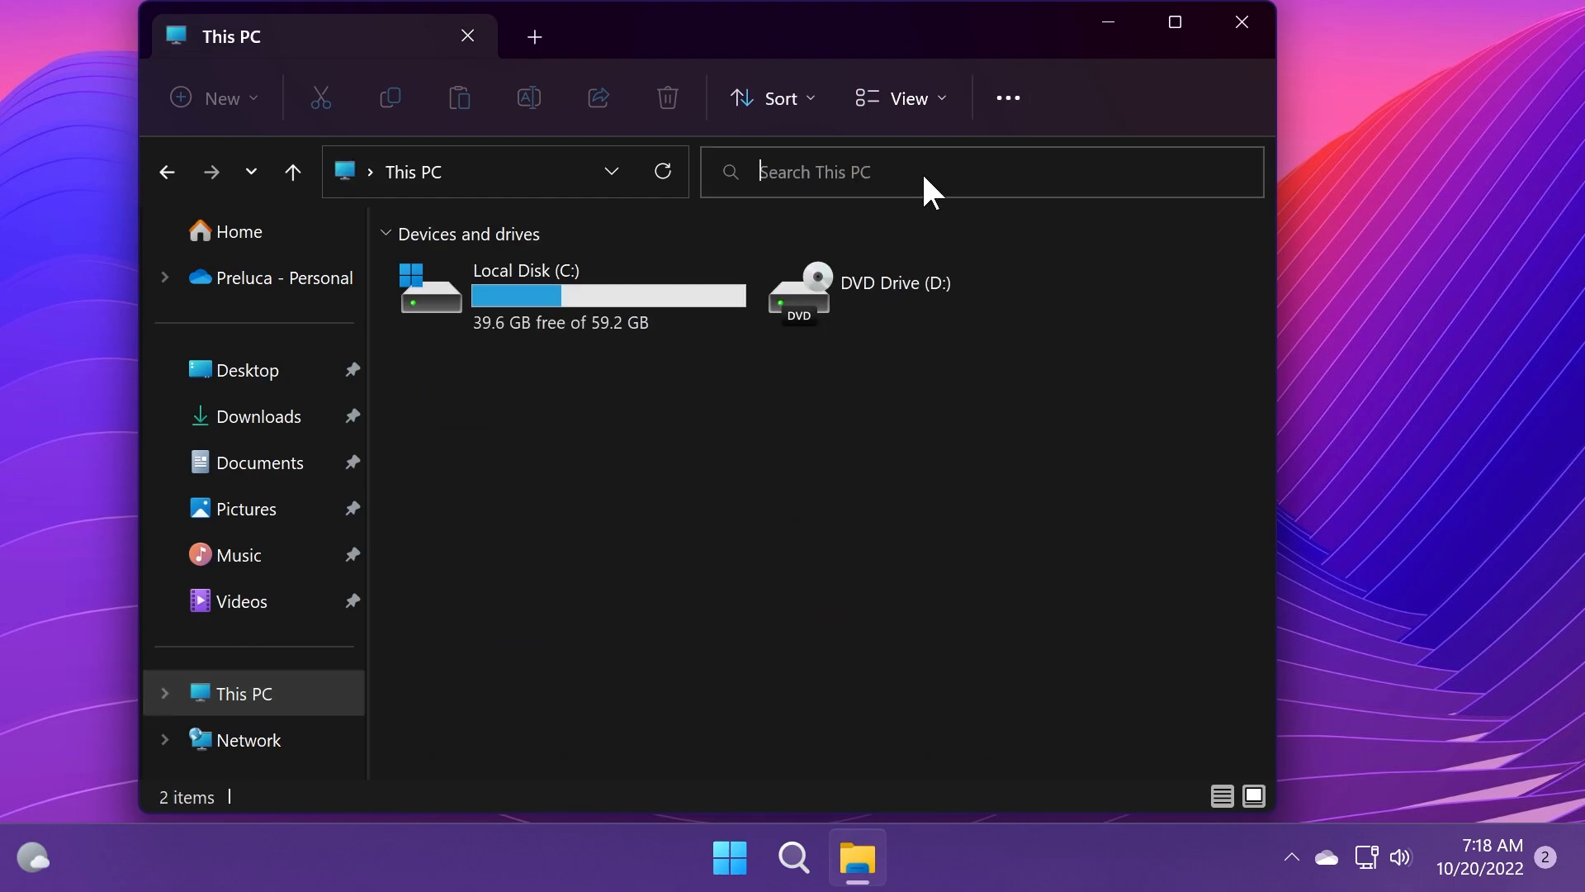
mouse_move(864, 452)
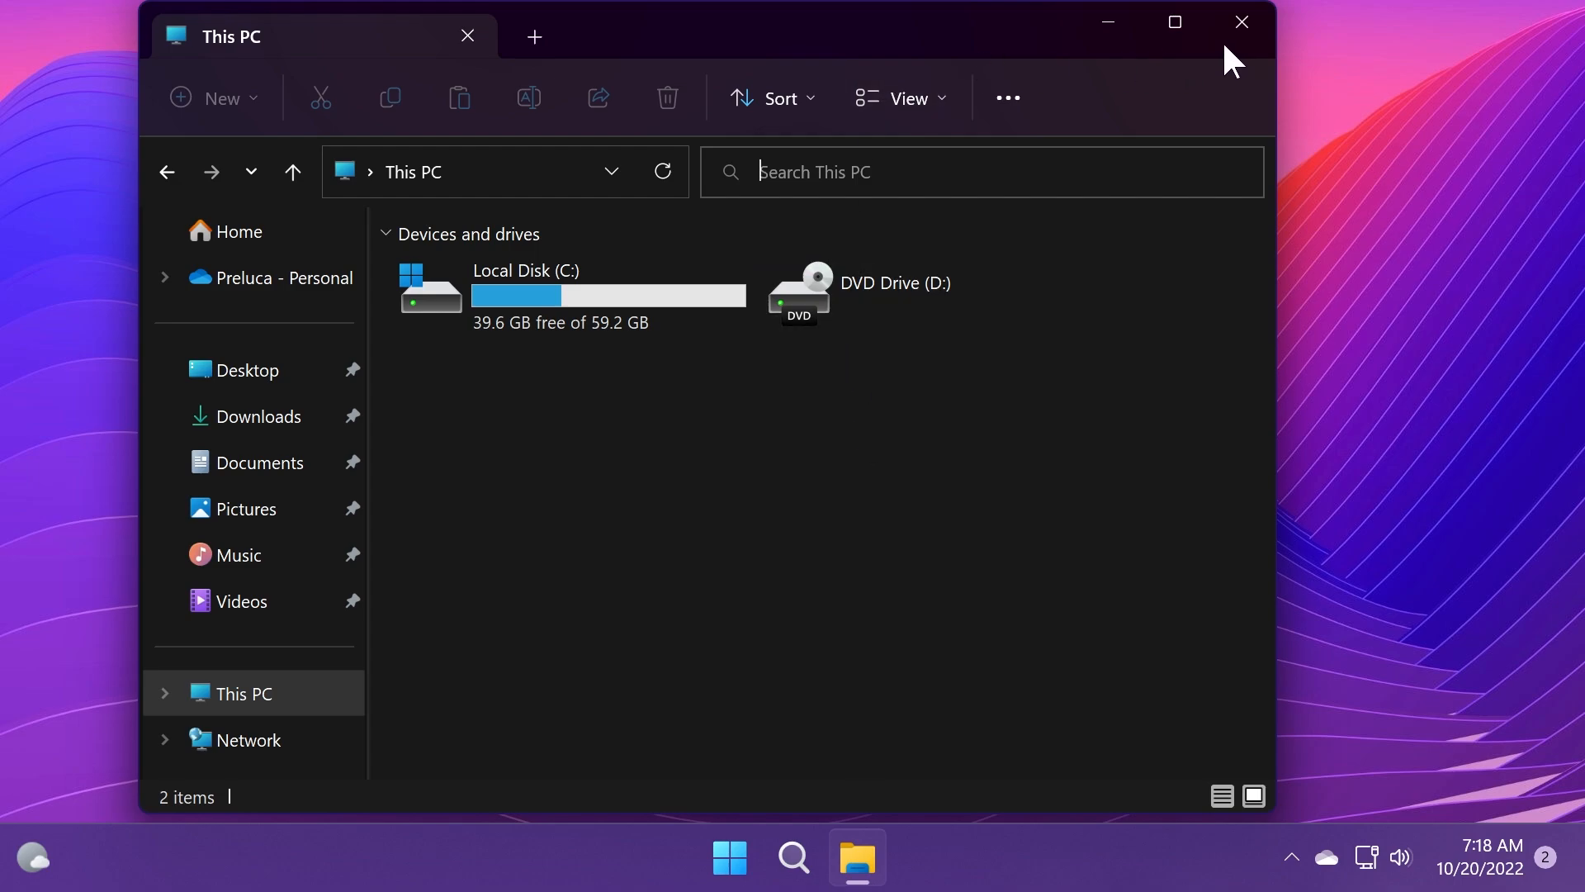
Close the File Explorer window showing This PC's drives.
click(1242, 21)
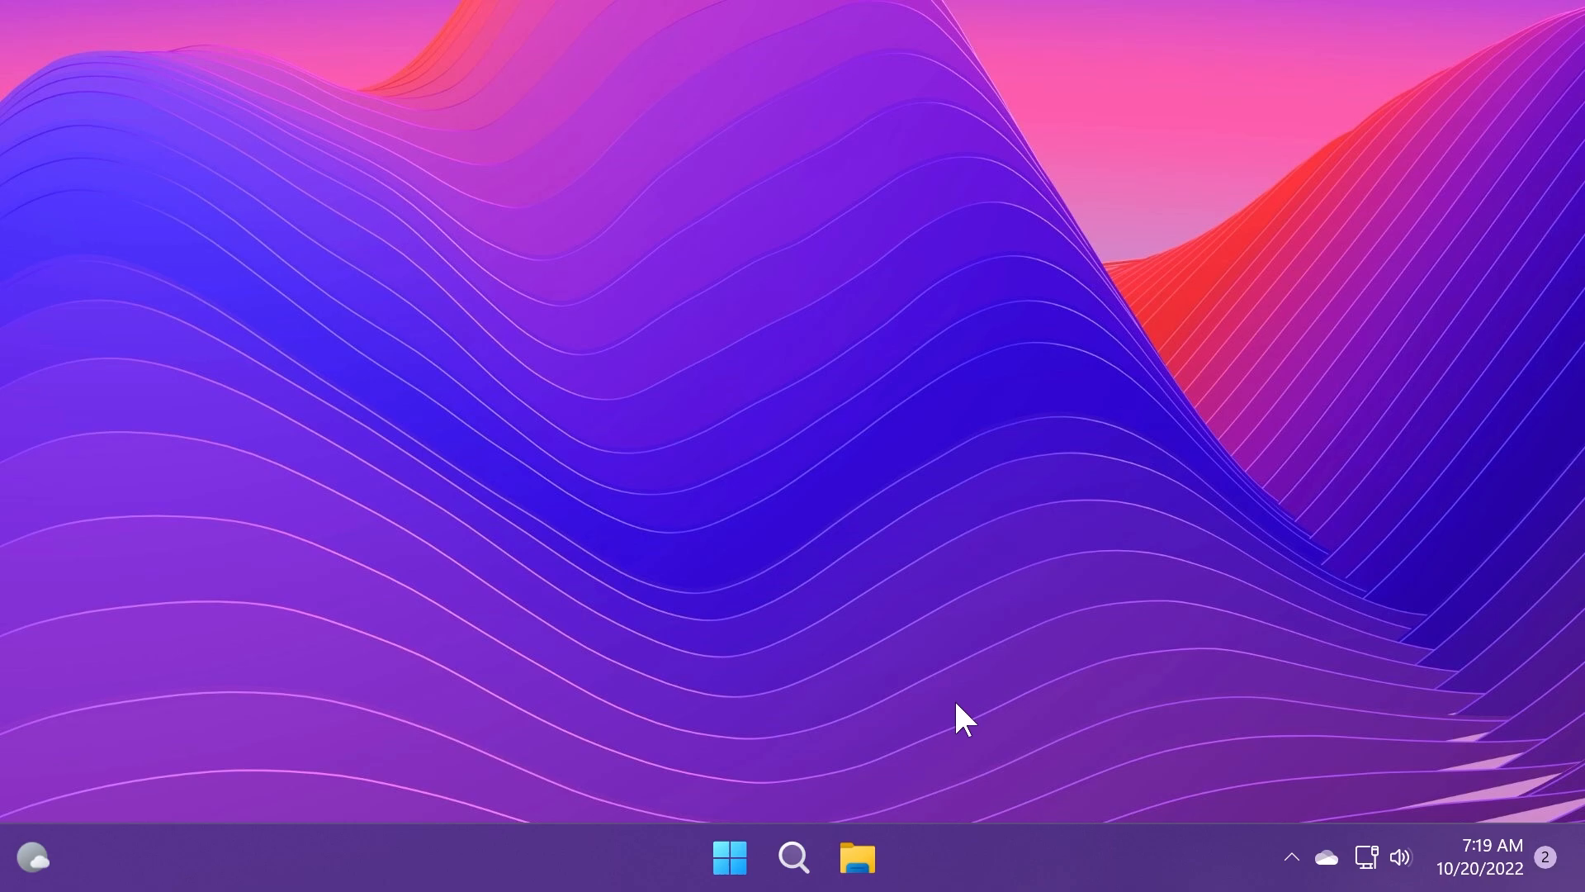
mouse_move(722, 394)
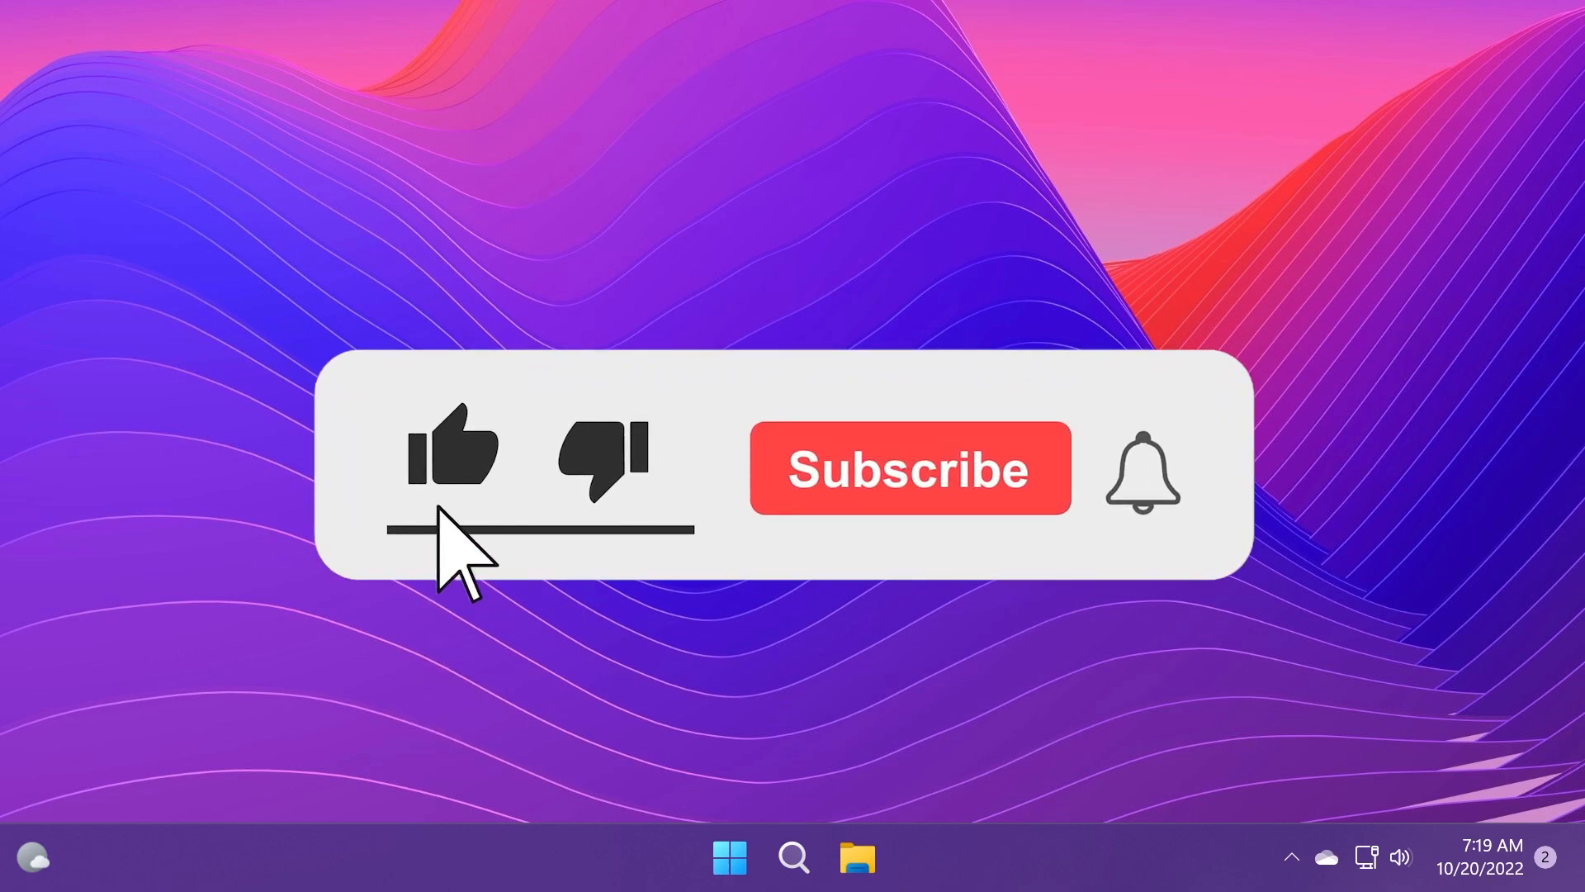
click(908, 468)
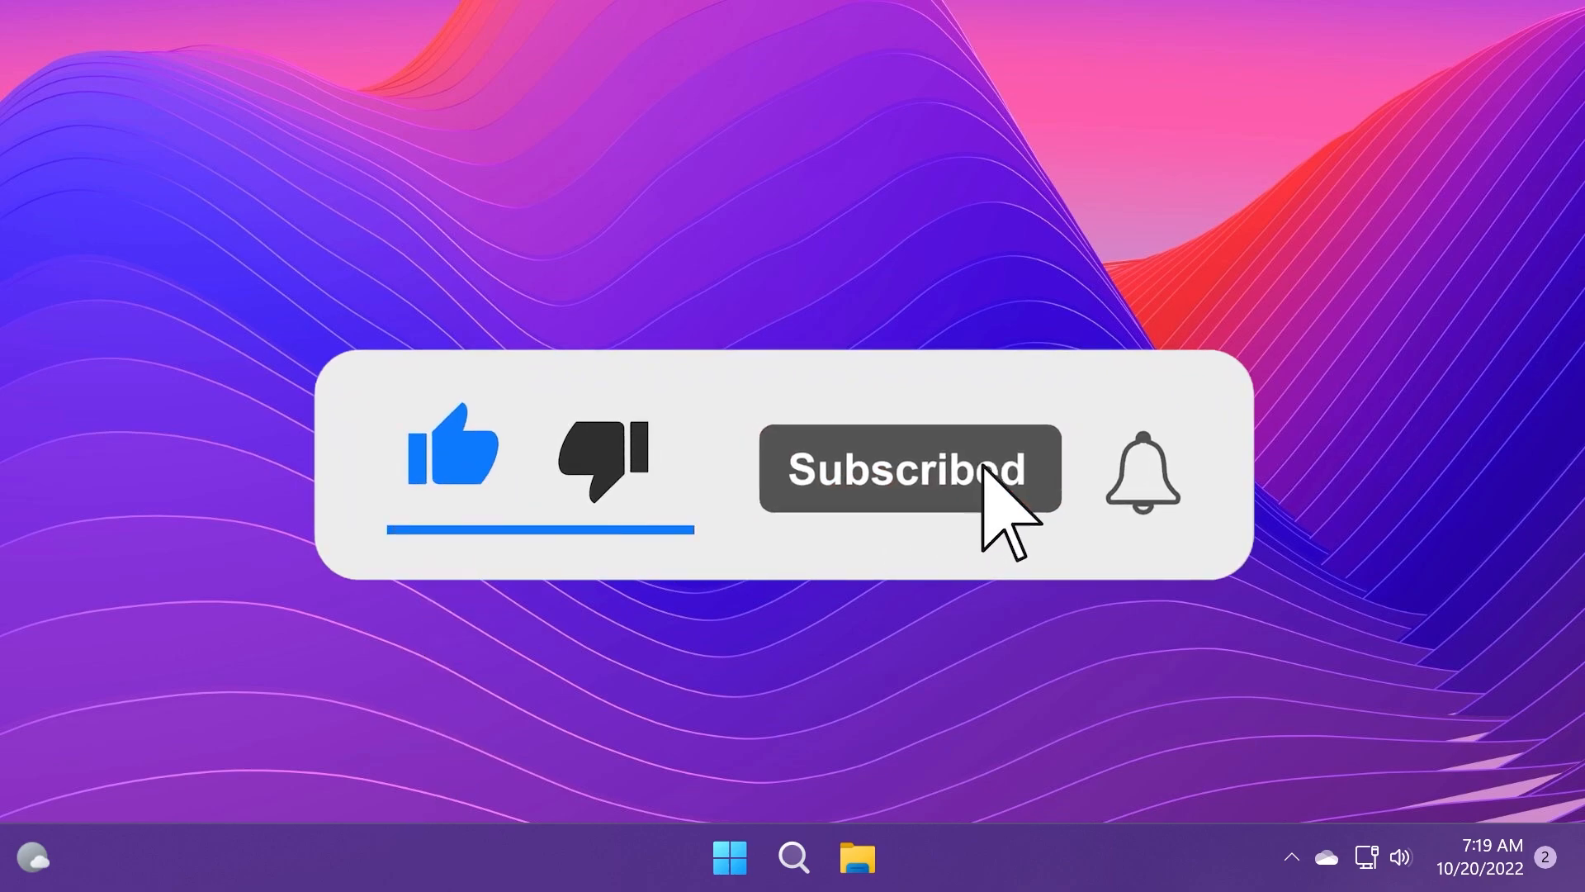